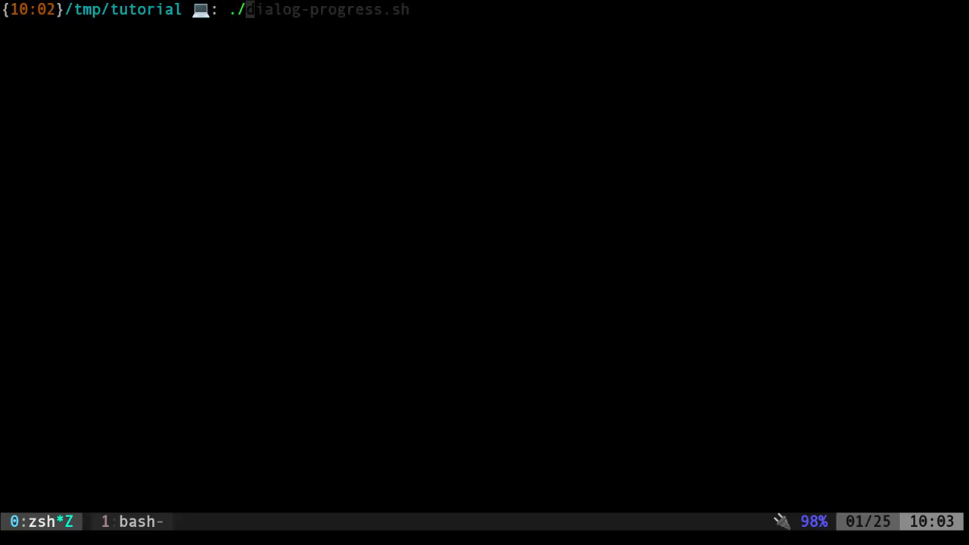
Step: Run ./dialog-progress.sh to display its dialog progress gauge
{"action": "key", "text": "Return"}
{"action": "type", "text": "vim d"}
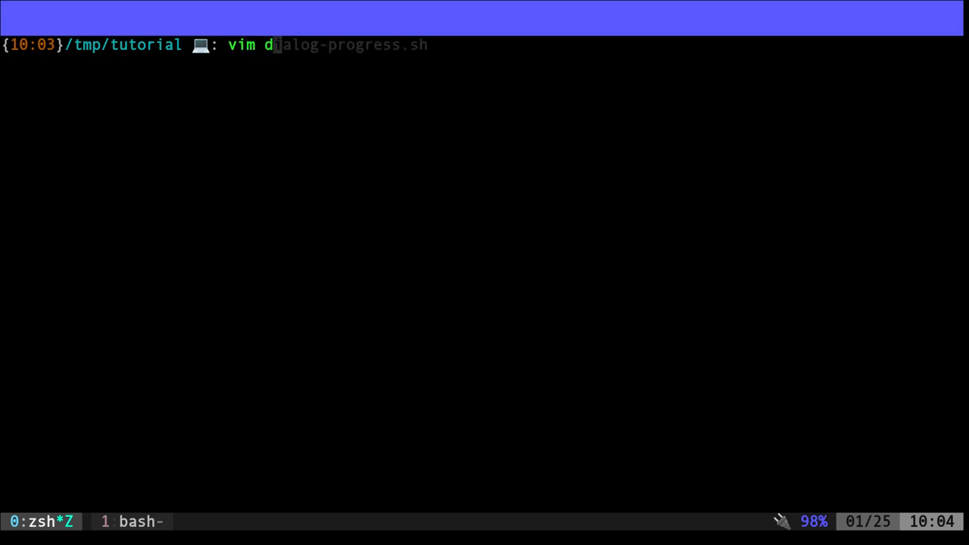
Step: Open dialog-progress.sh in vim and scroll down to the done|dialog gauge line
{"action": "key", "text": "Return"}
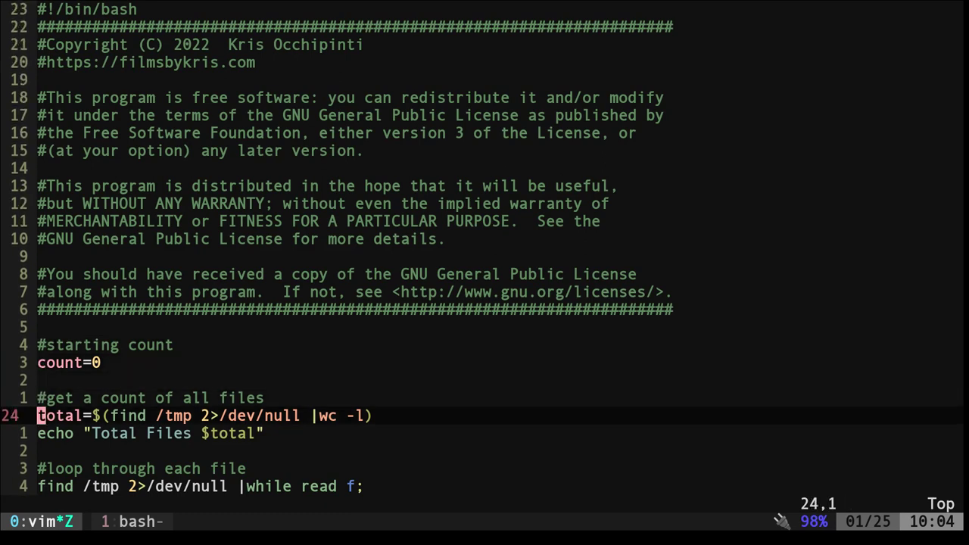
{"action": "mouse_move", "coordinate": [421, 155]}
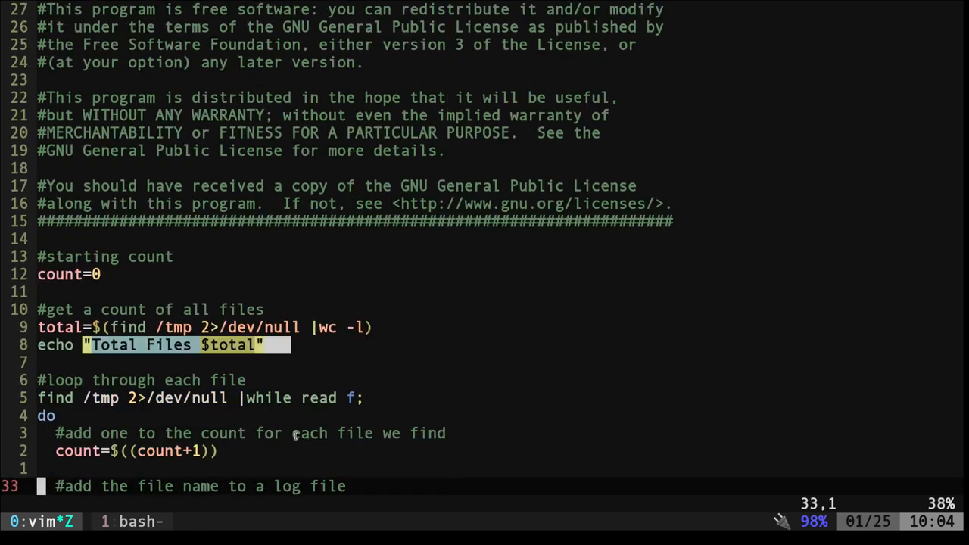
{"action": "scroll", "scroll_direction": "down", "scroll_amount": 3}
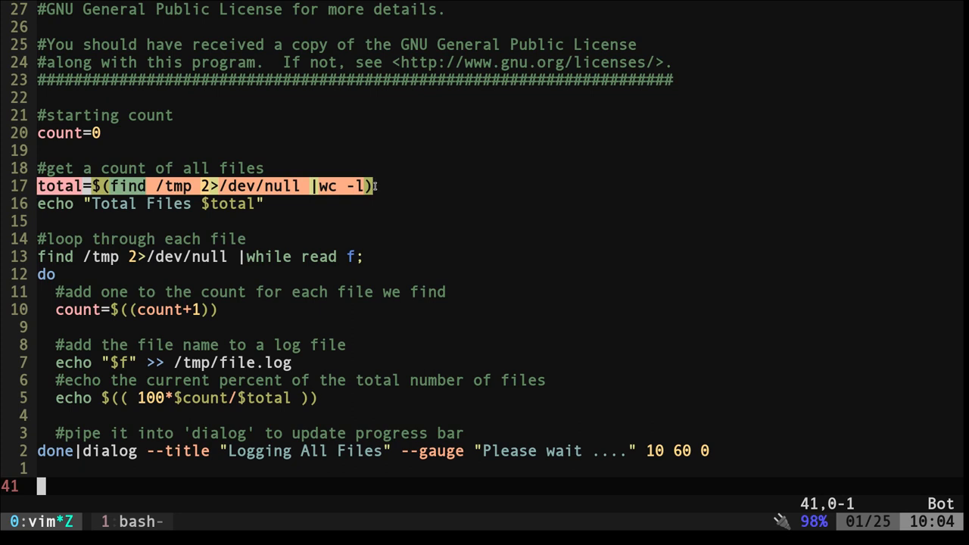
{"action": "key", "text": "k"}
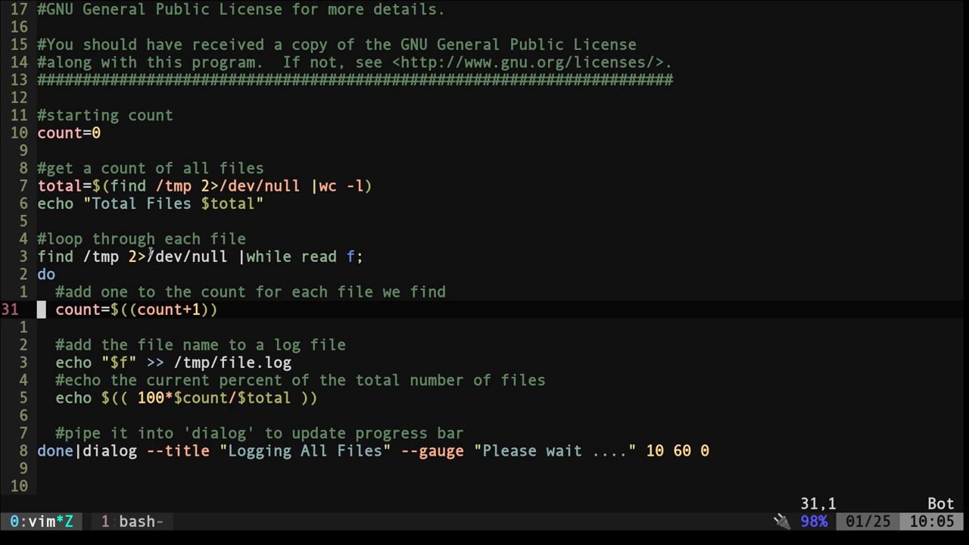
{"action": "mouse_move", "coordinate": [248, 265]}
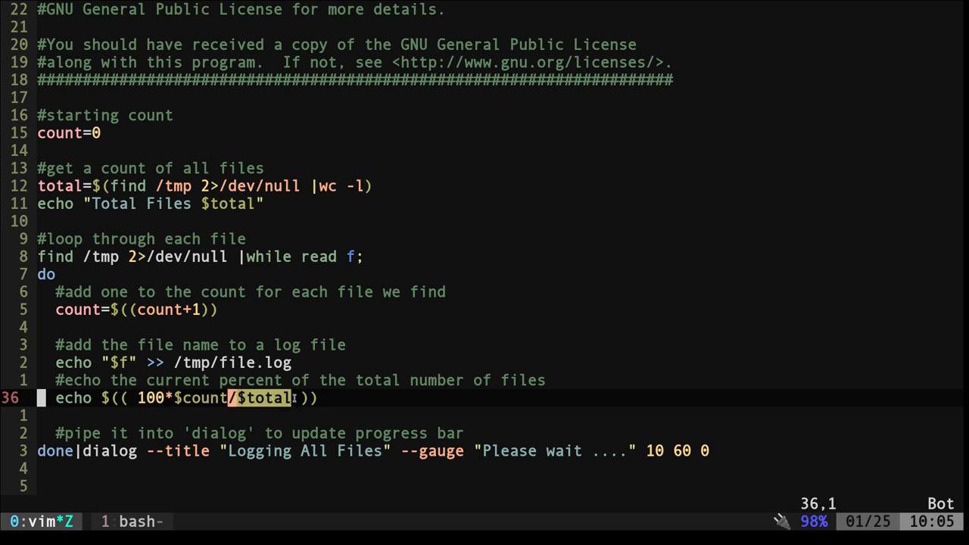
{"action": "mouse_move", "coordinate": [248, 247]}
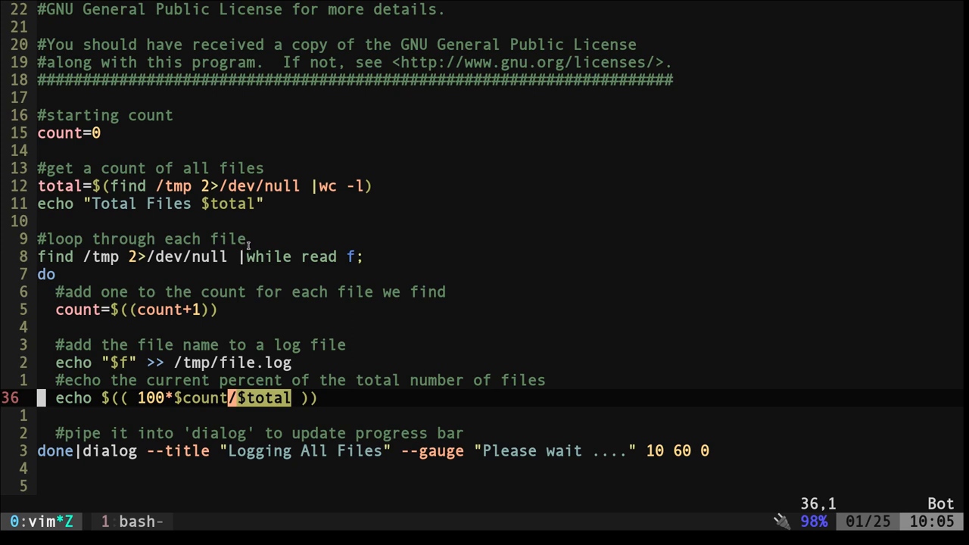
{"action": "mouse_move", "coordinate": [216, 380]}
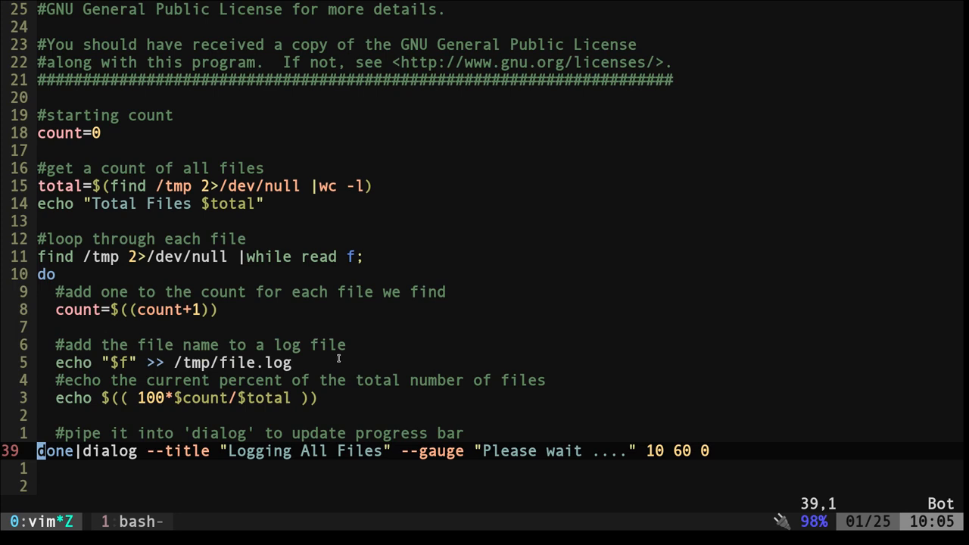
{"action": "mouse_move", "coordinate": [114, 409]}
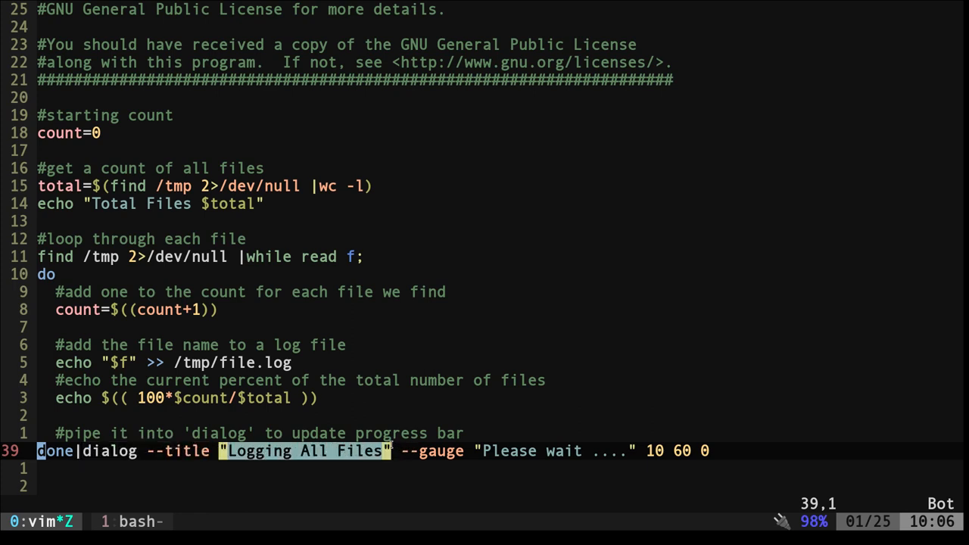
{"action": "mouse_move", "coordinate": [403, 450]}
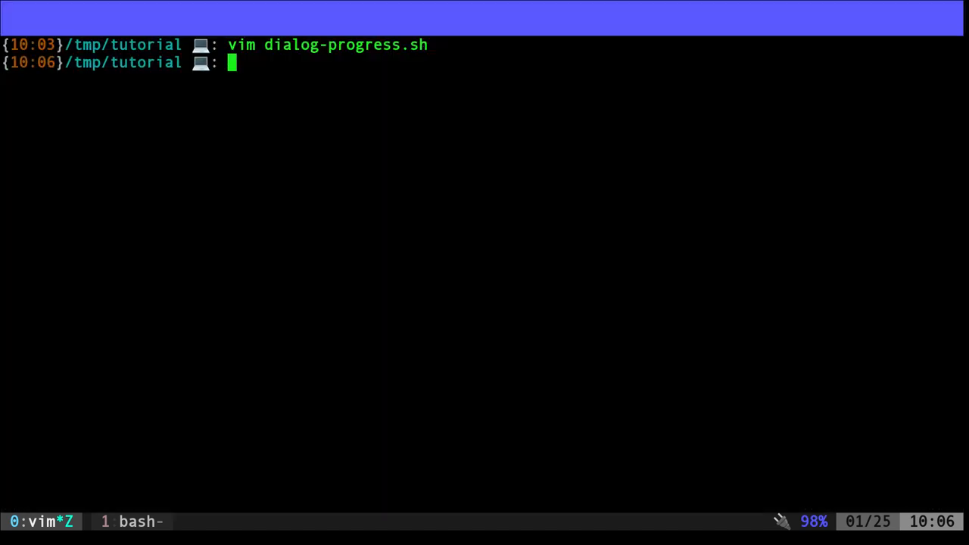
Step: Clear the screen and reopen dialog-progress.sh in vim
{"action": "key", "text": "Return"}
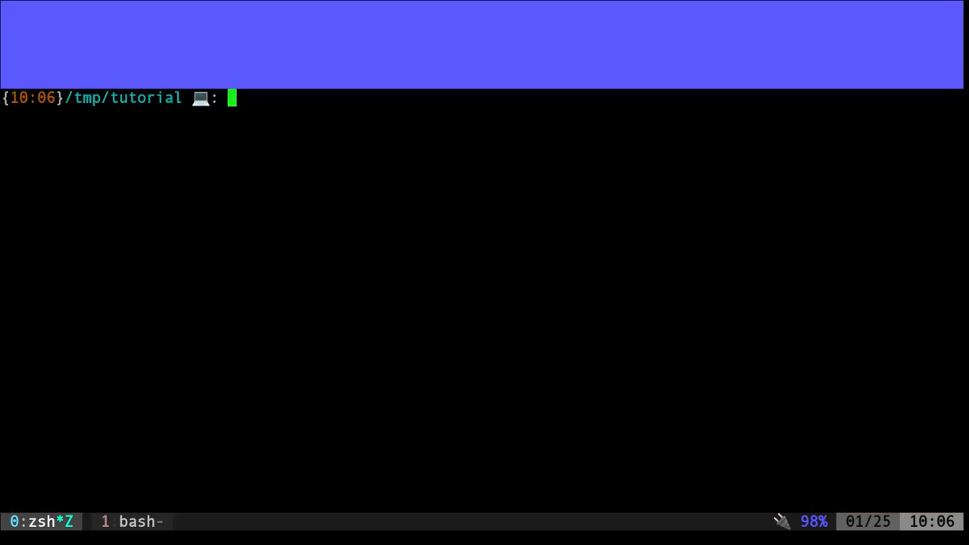
{"action": "type", "text": "vim dialog-progress.sh"}
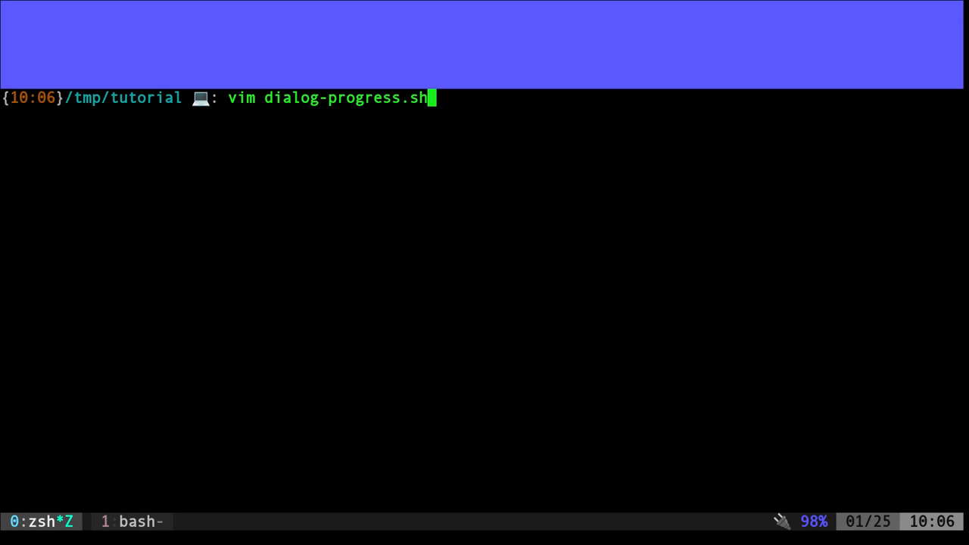
{"action": "key", "text": "Return"}
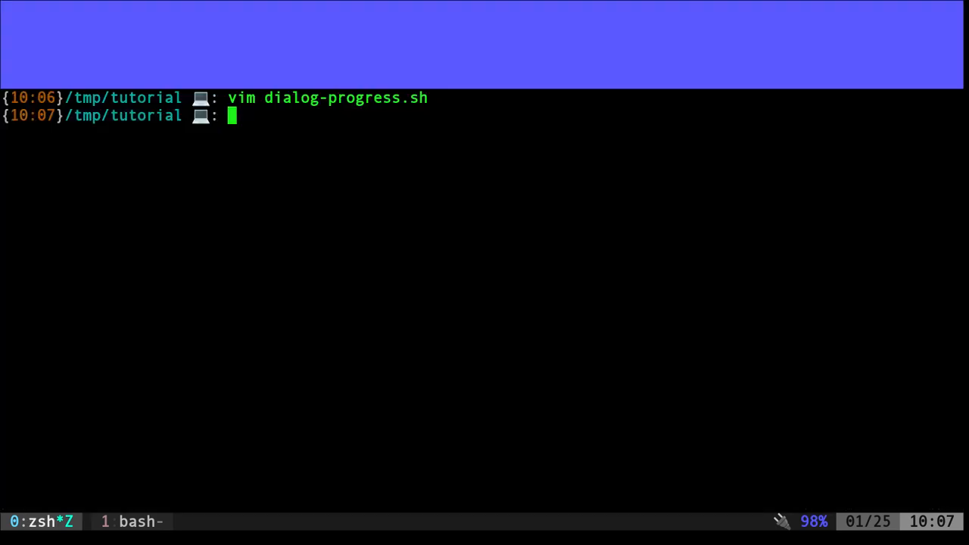
Step: Edit the for loop to echo $i, run it for 1 to 100, then enter the quoted "$i" version
{"action": "type", "text": "for i in ${lines[@]};do echo $i;done"}
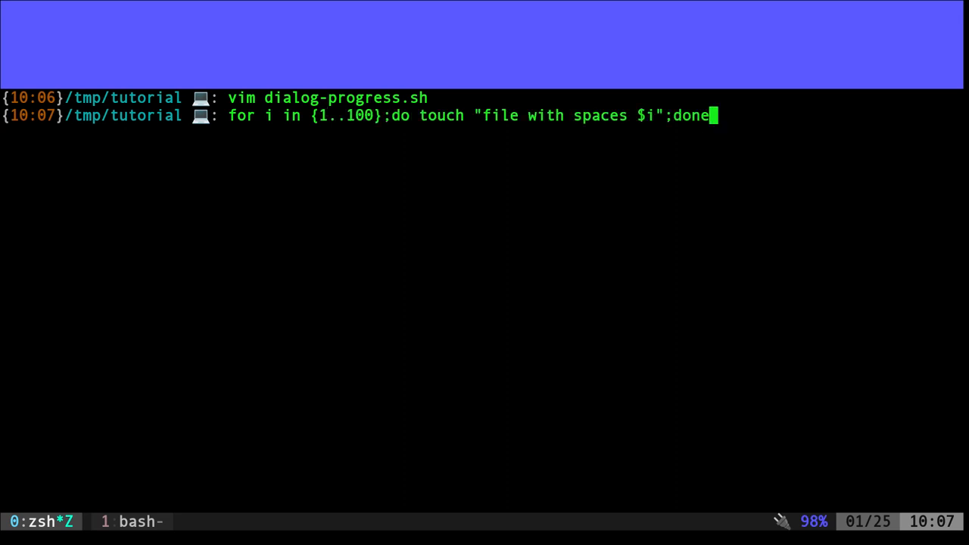
{"action": "key", "text": "Left"}
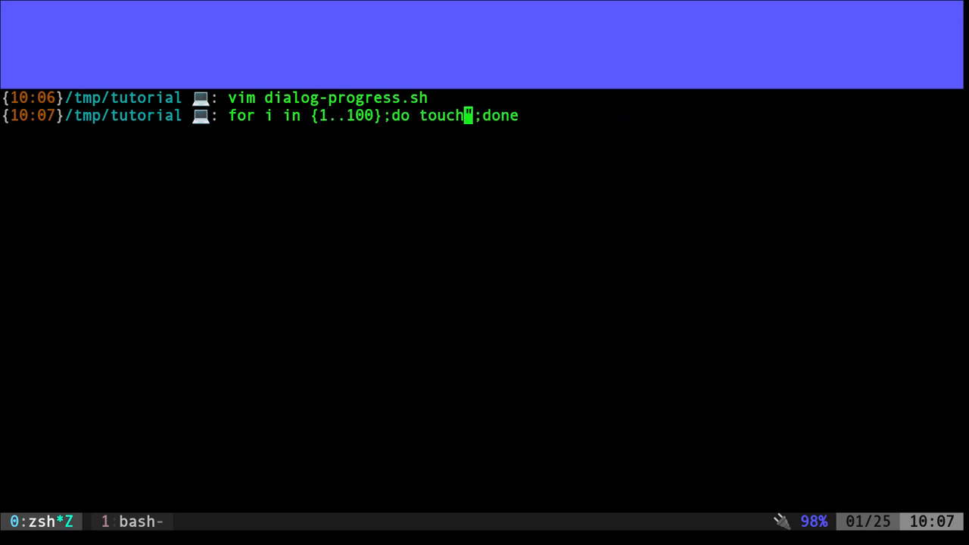
{"action": "type", "text": "echo"}
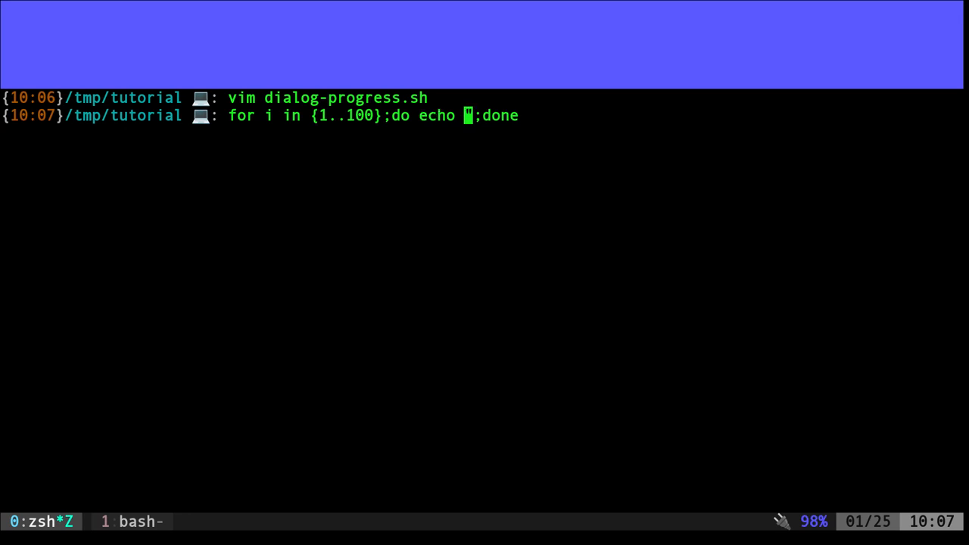
{"action": "type", "text": "$i"}
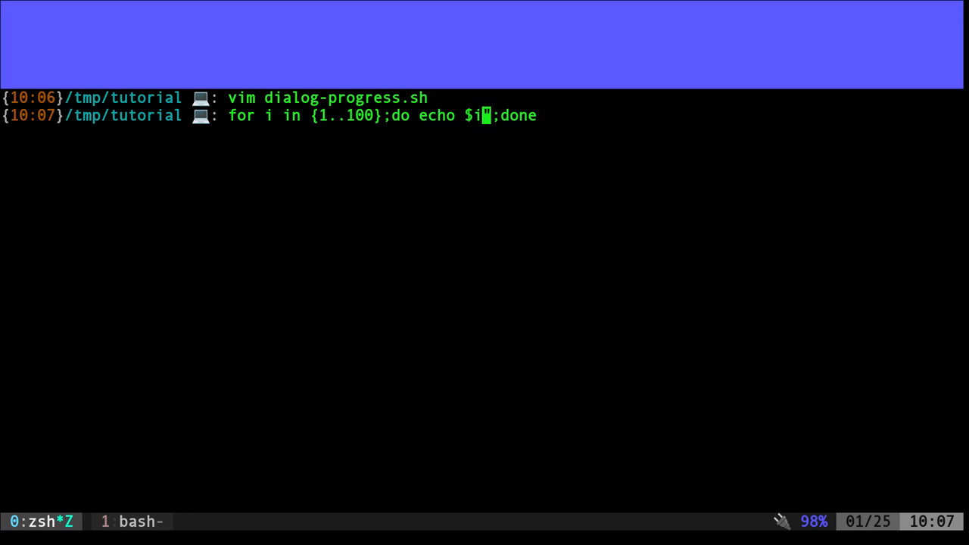
{"action": "key", "text": "Return"}
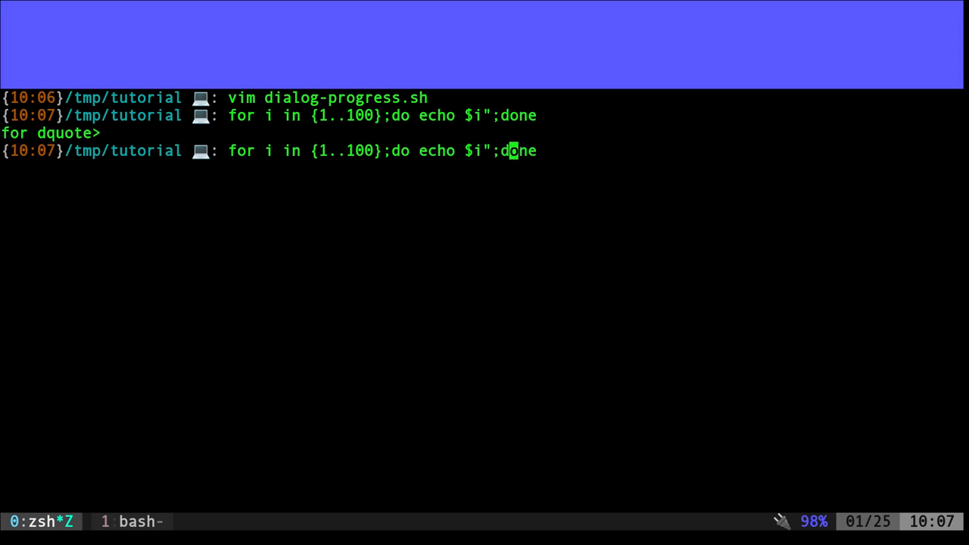
{"action": "key", "text": "Return"}
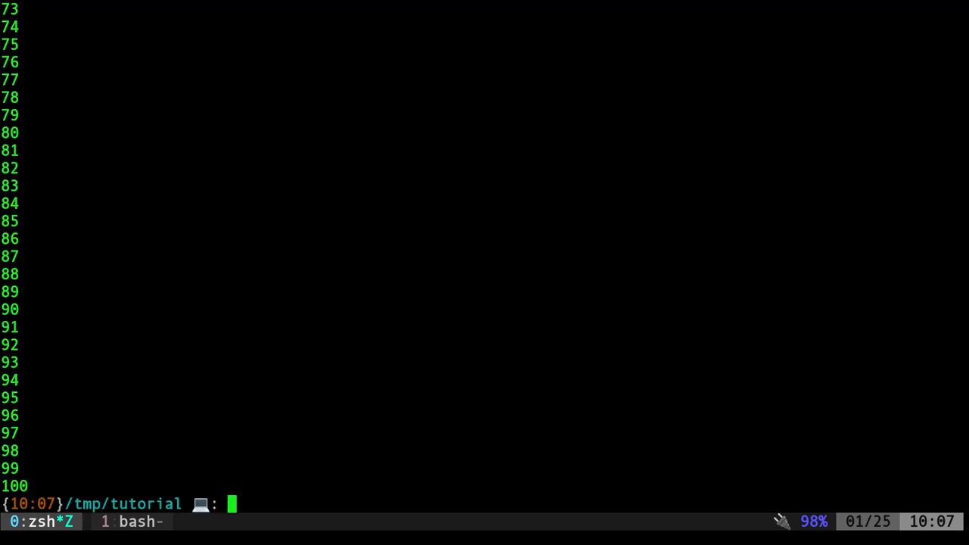
{"action": "type", "text": "for i in {1..100};do echo \"$i\";done|"}
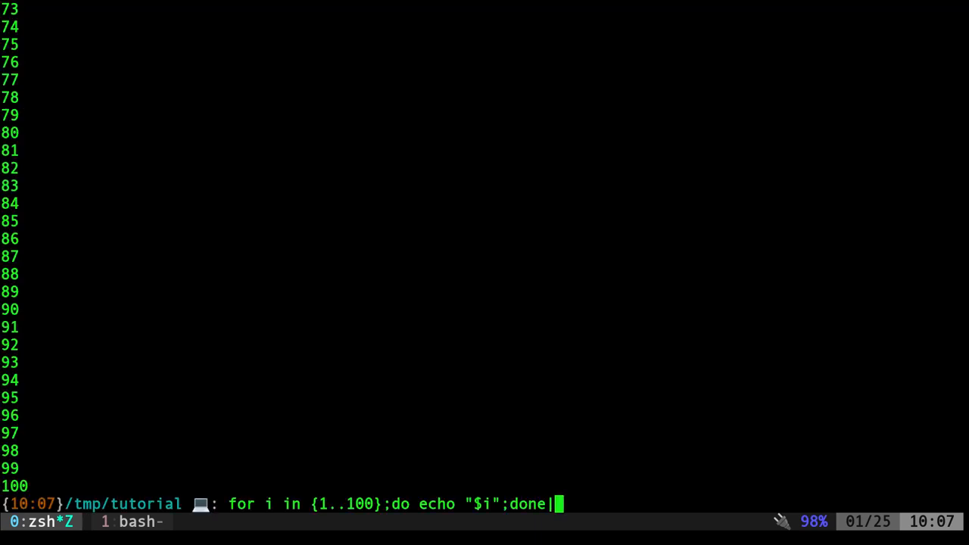
Step: Pipe the loop into dialog --gauge titled 'Logging All Files', 10 60 0, and run it
{"action": "type", "text": "||dialog --title \"Logging All Files\" --gauge \"Please wait ....\" 10 60 0"}
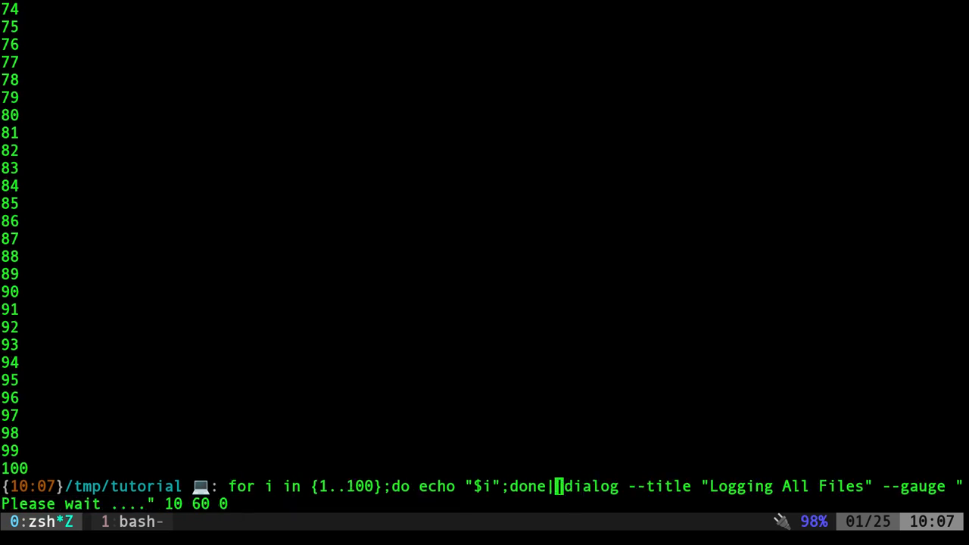
{"action": "key", "text": "Return"}
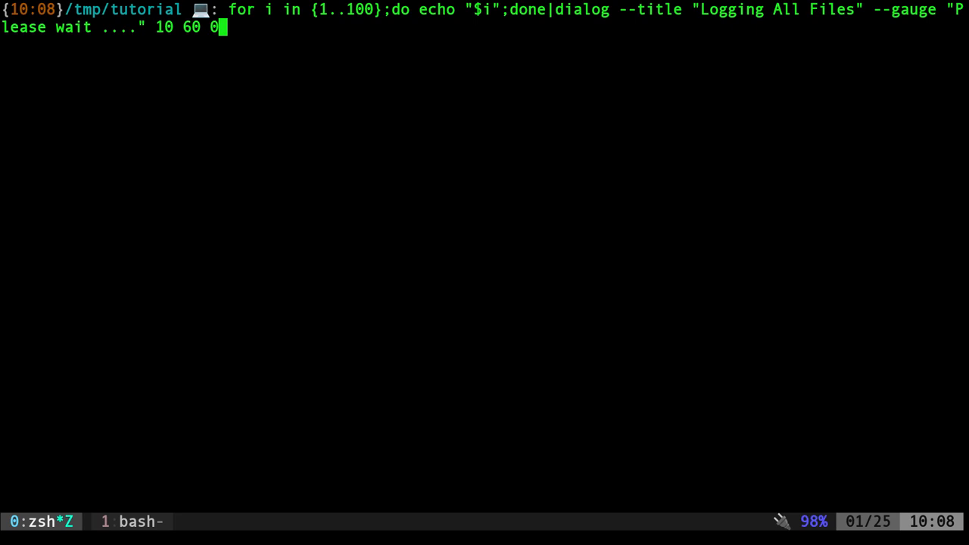
{"action": "mouse_move", "coordinate": [646, 226]}
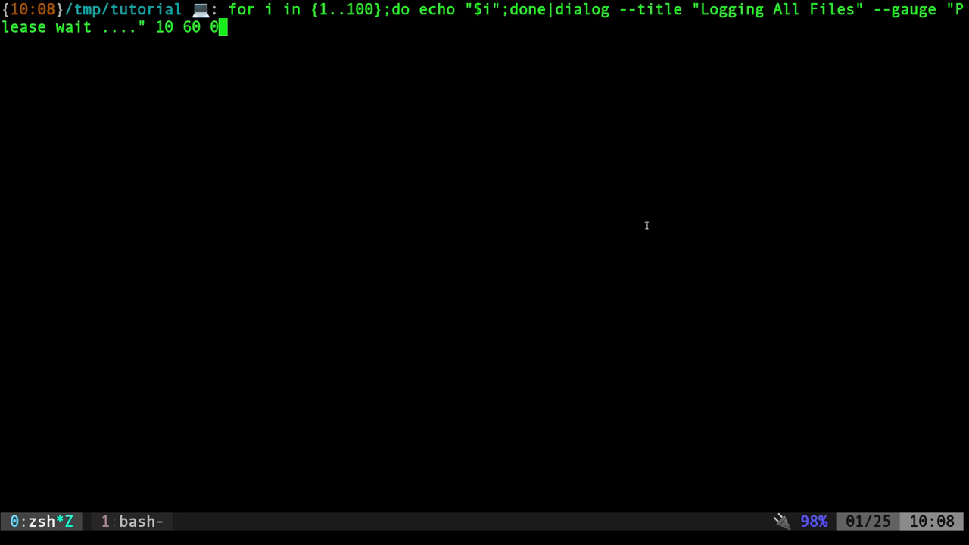
{"action": "mouse_move", "coordinate": [674, 279]}
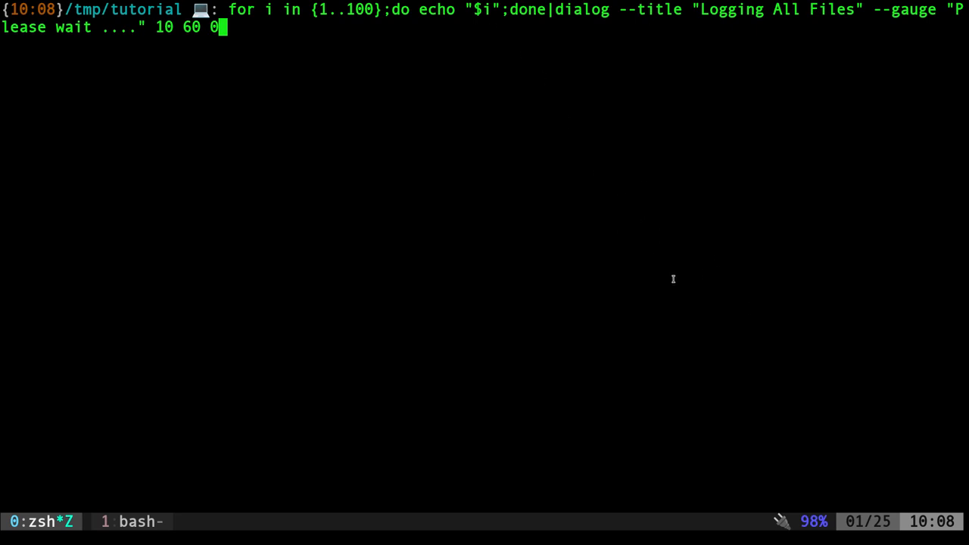